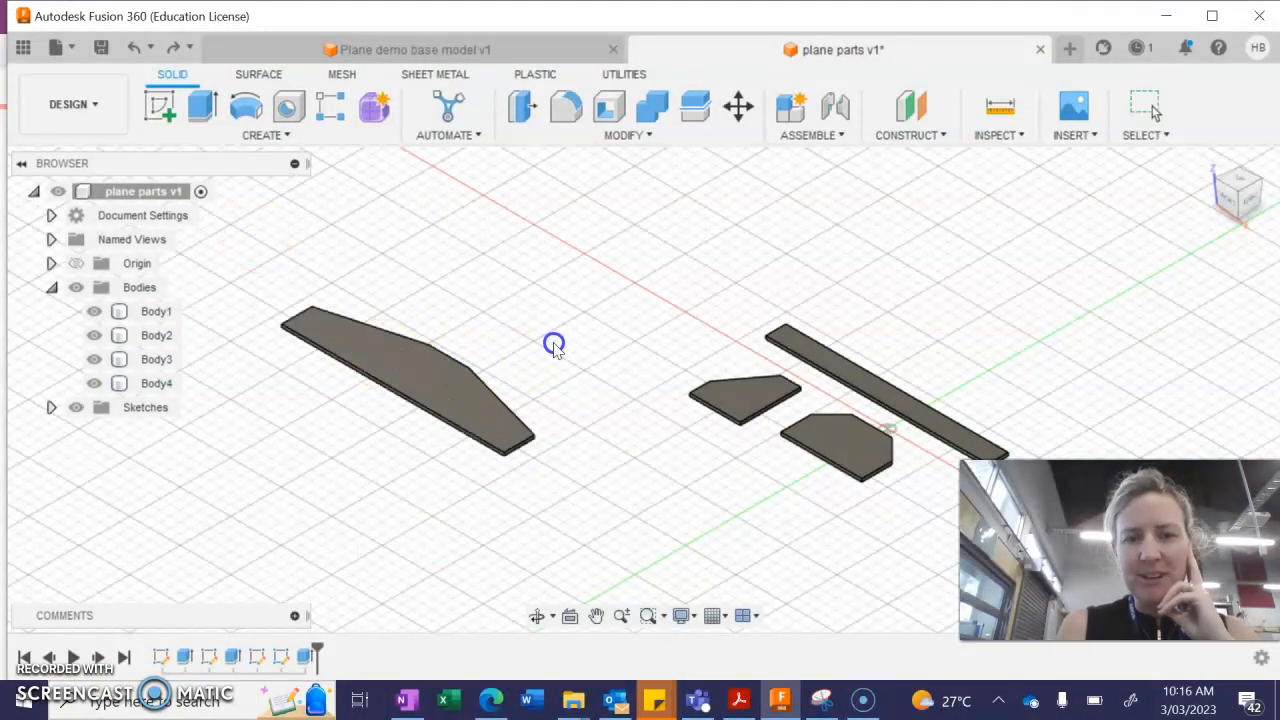
mouse_move(824, 360)
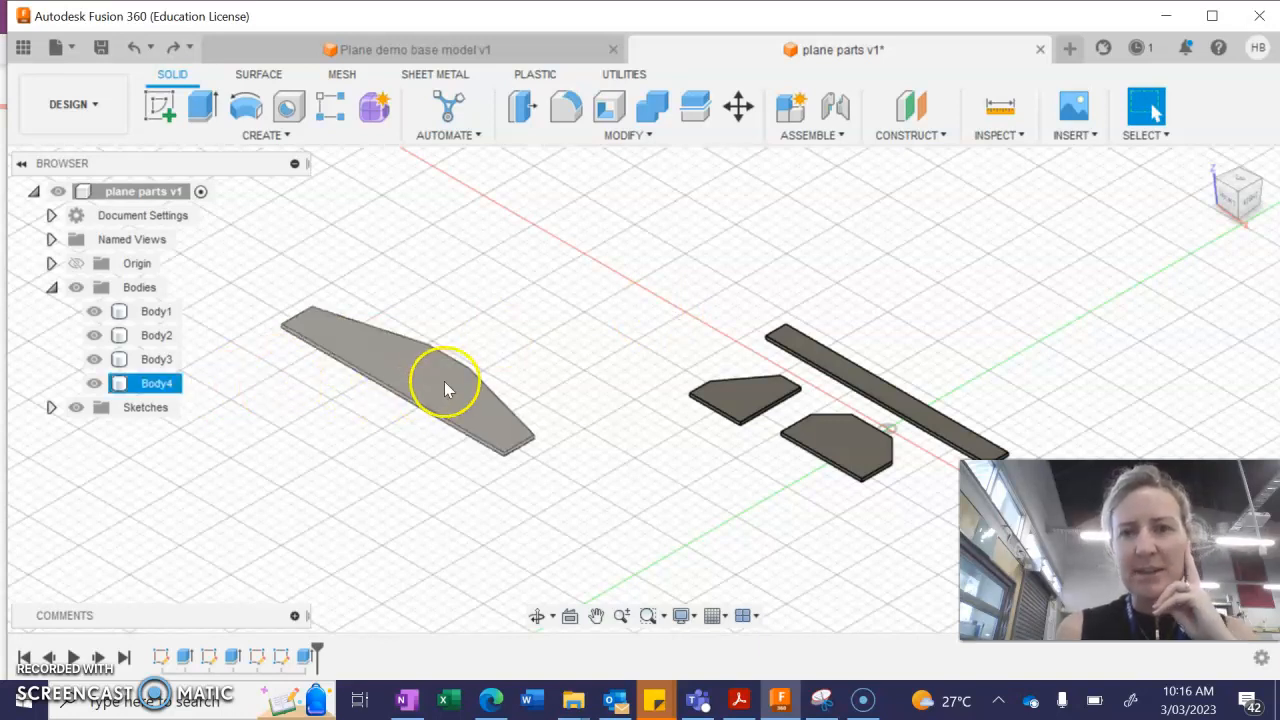
Select the large tapered wing body, Body4, in the browser
left_click(444, 388)
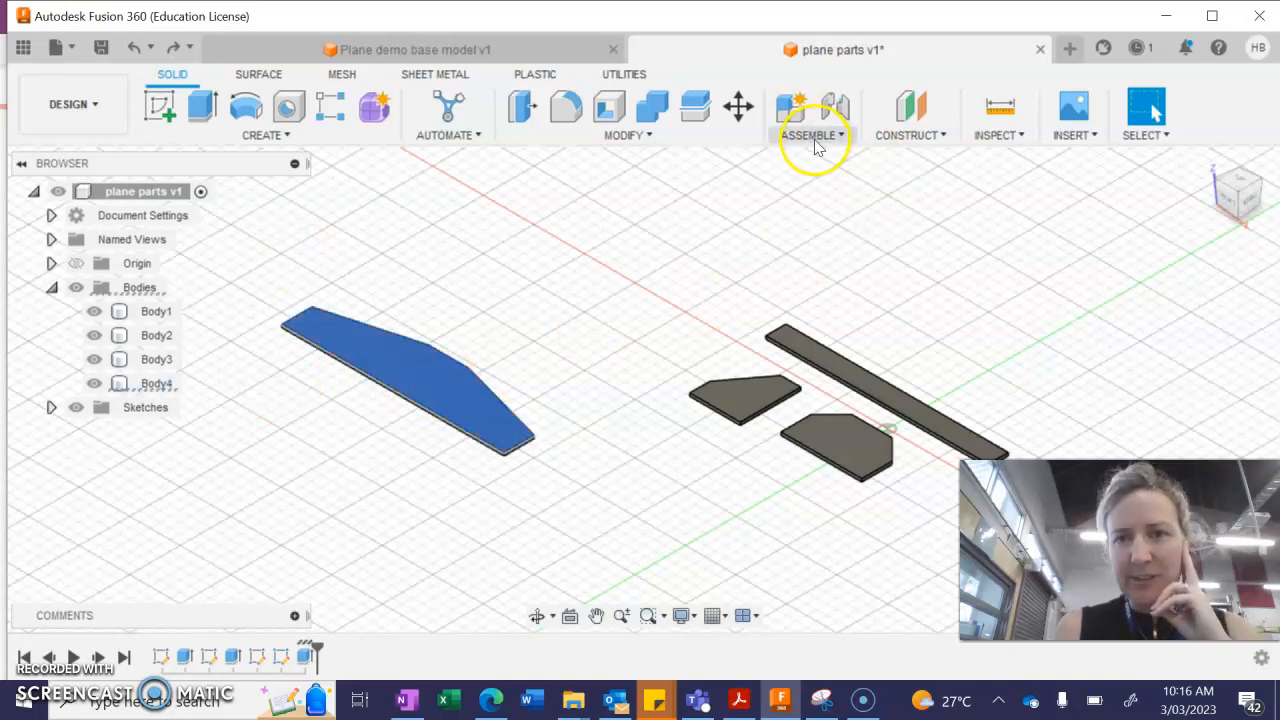
Create Component1:1 from Body4 via Assemble > New Component, From Bodies
left_click(812, 136)
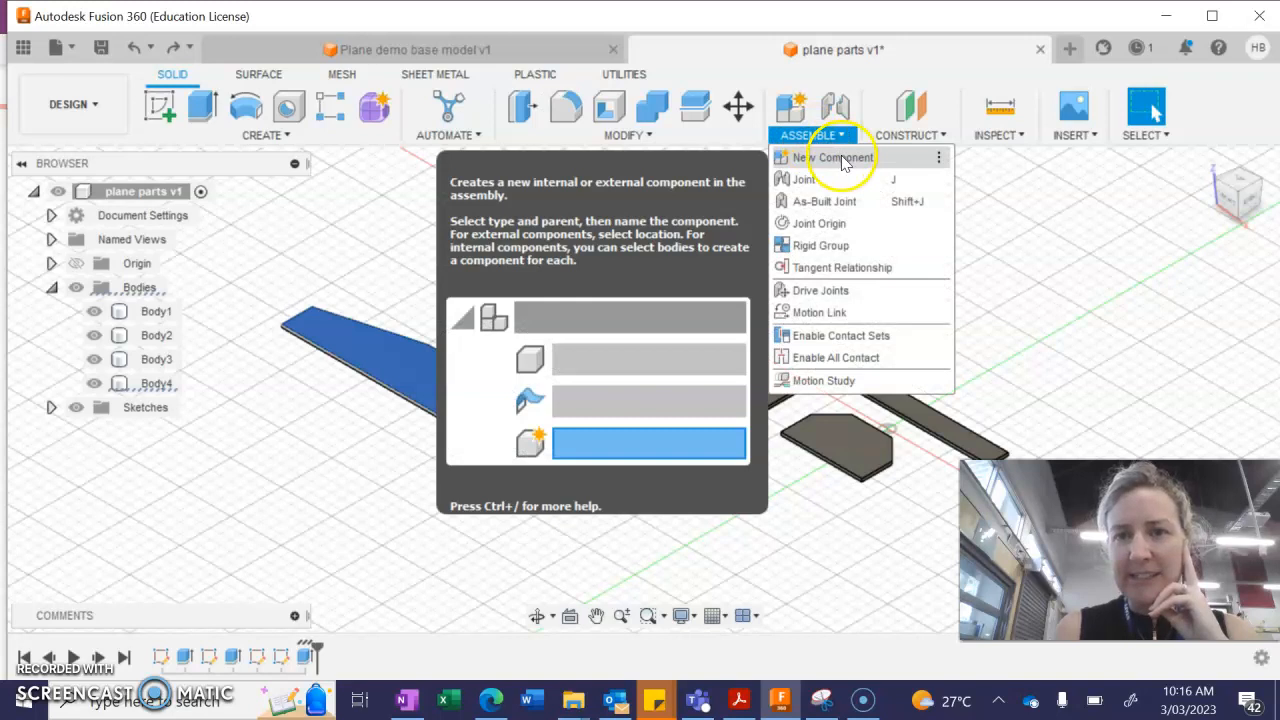
left_click(832, 156)
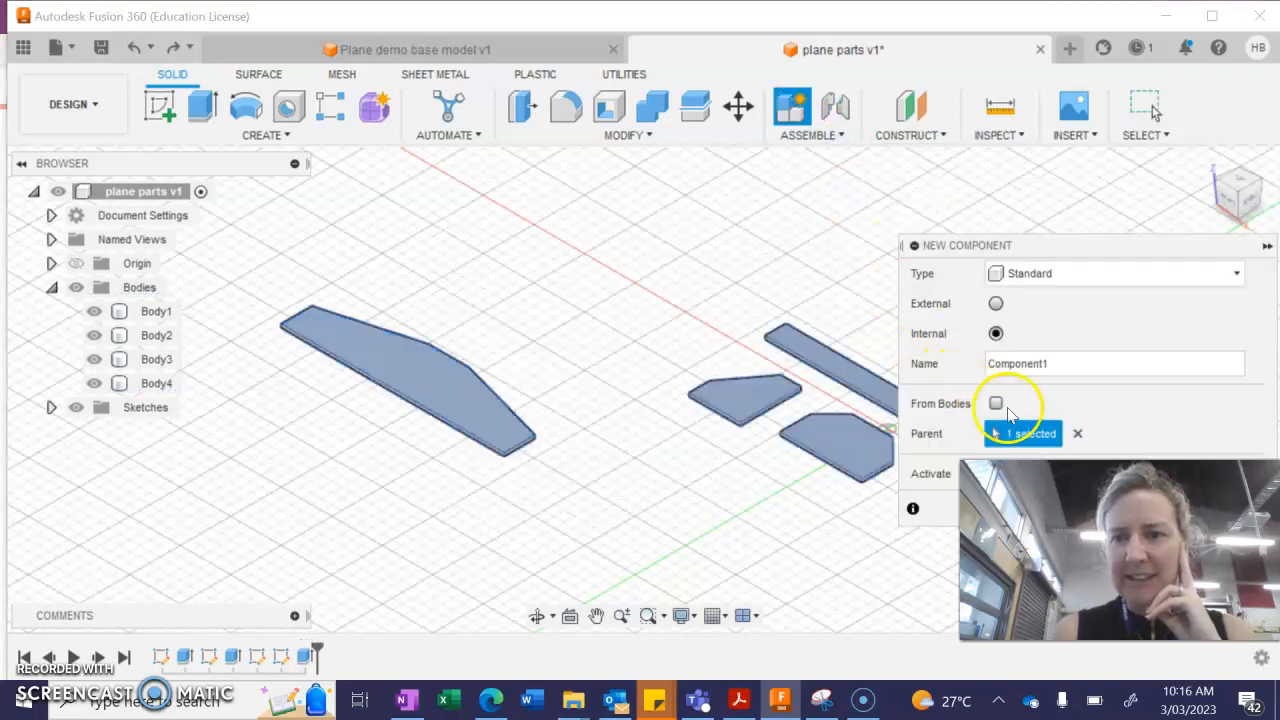
left_click(996, 402)
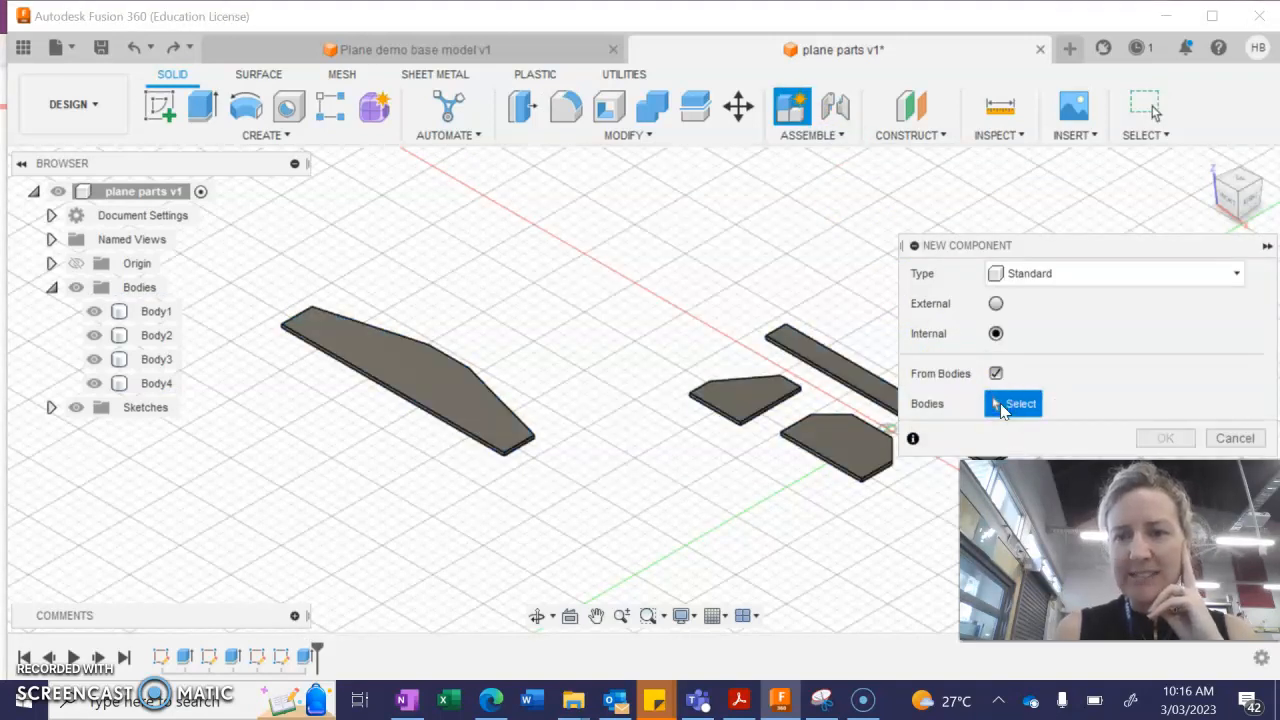
left_click(420, 384)
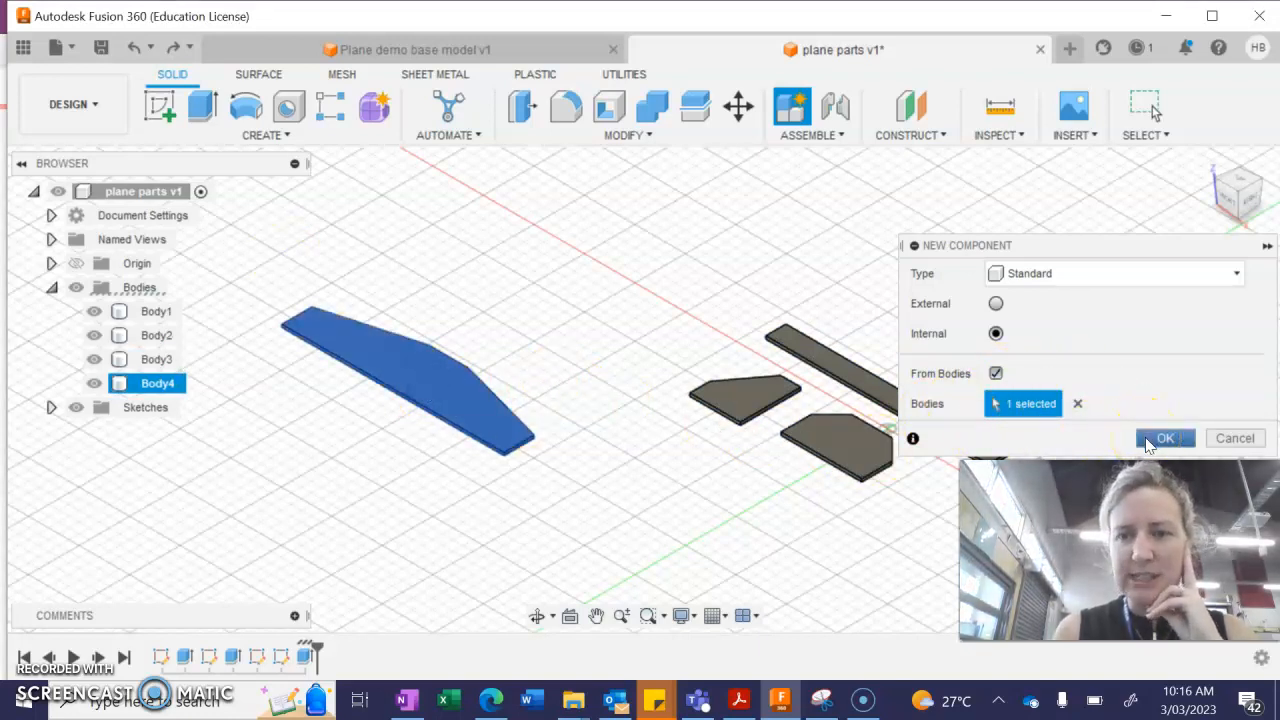
left_click(1164, 438)
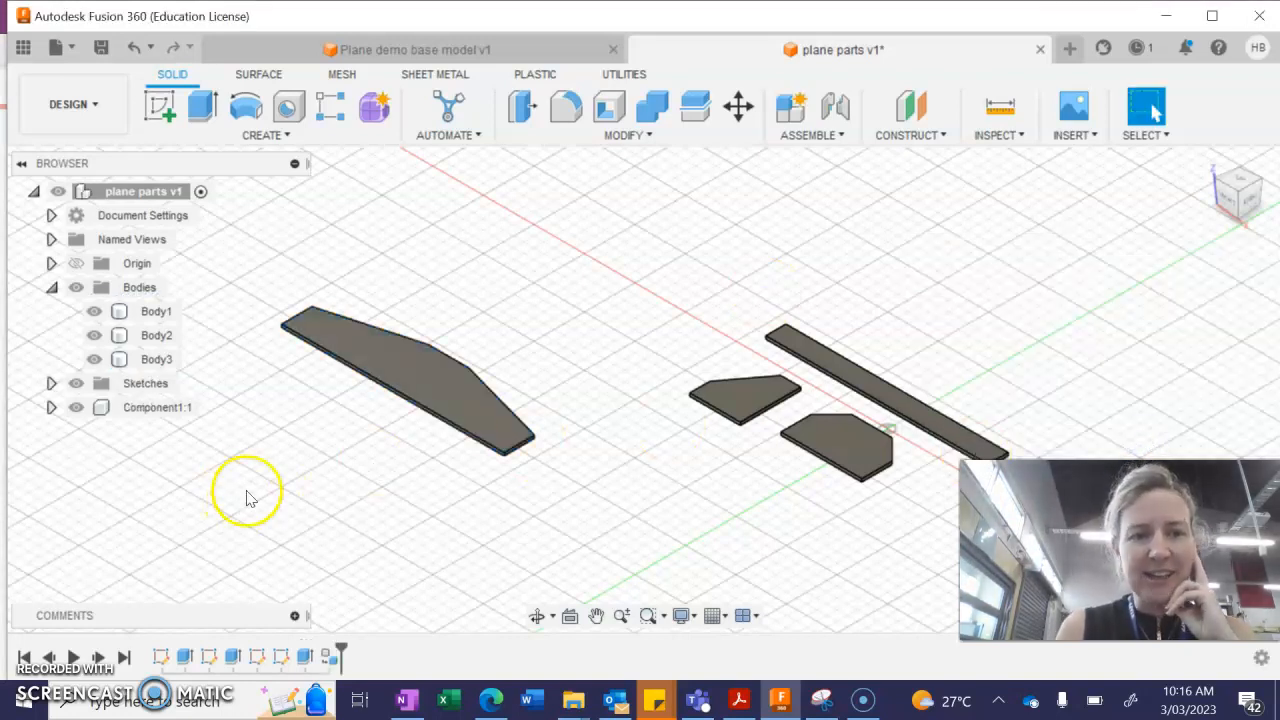
mouse_move(144, 404)
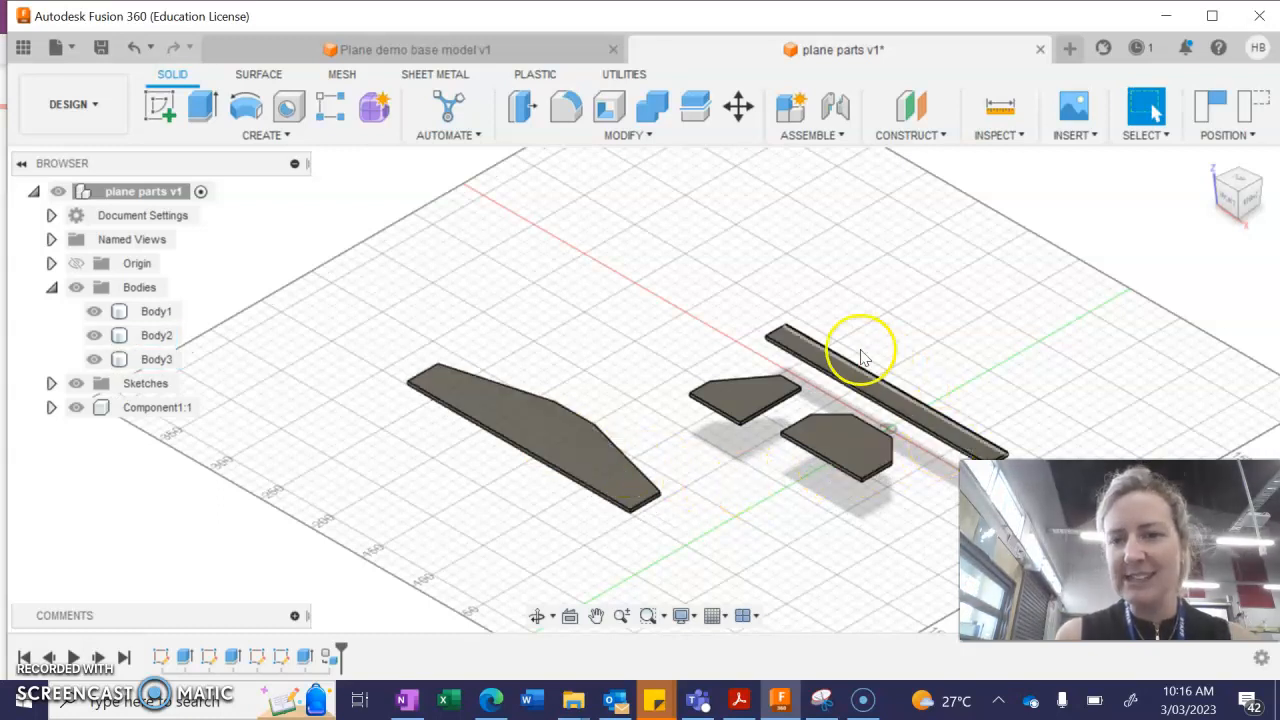
mouse_move(910, 464)
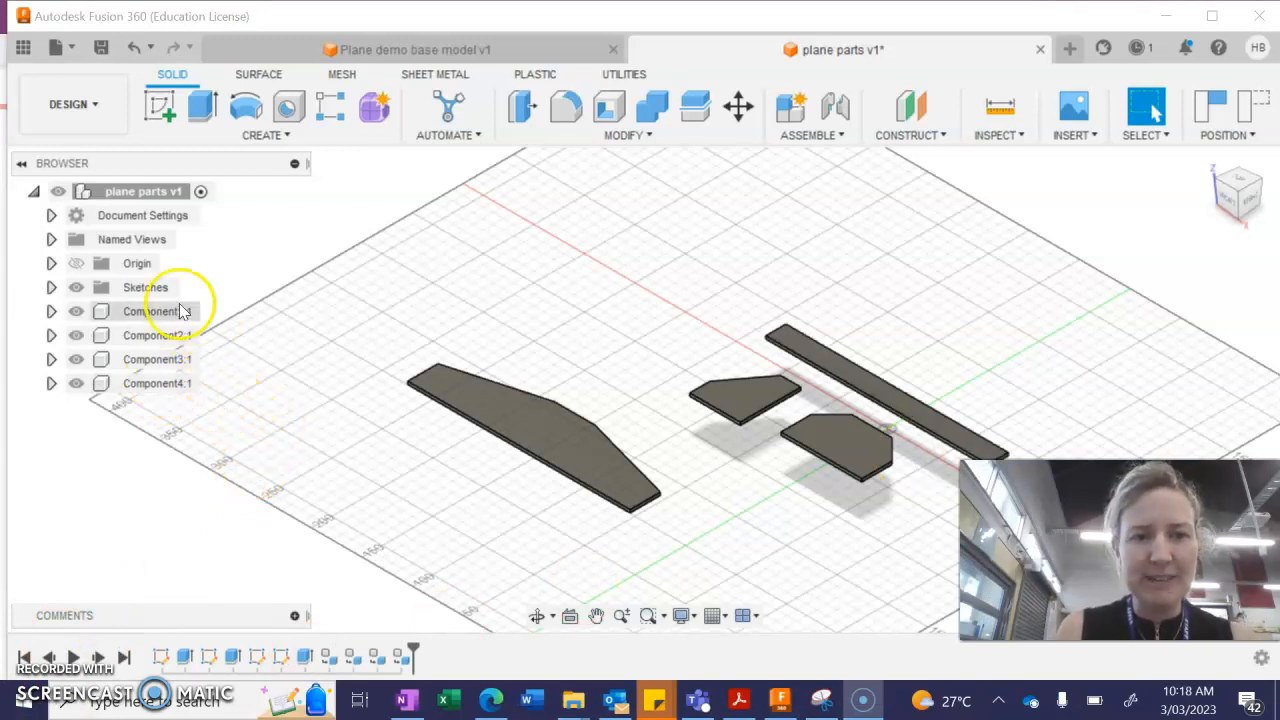
mouse_move(148, 376)
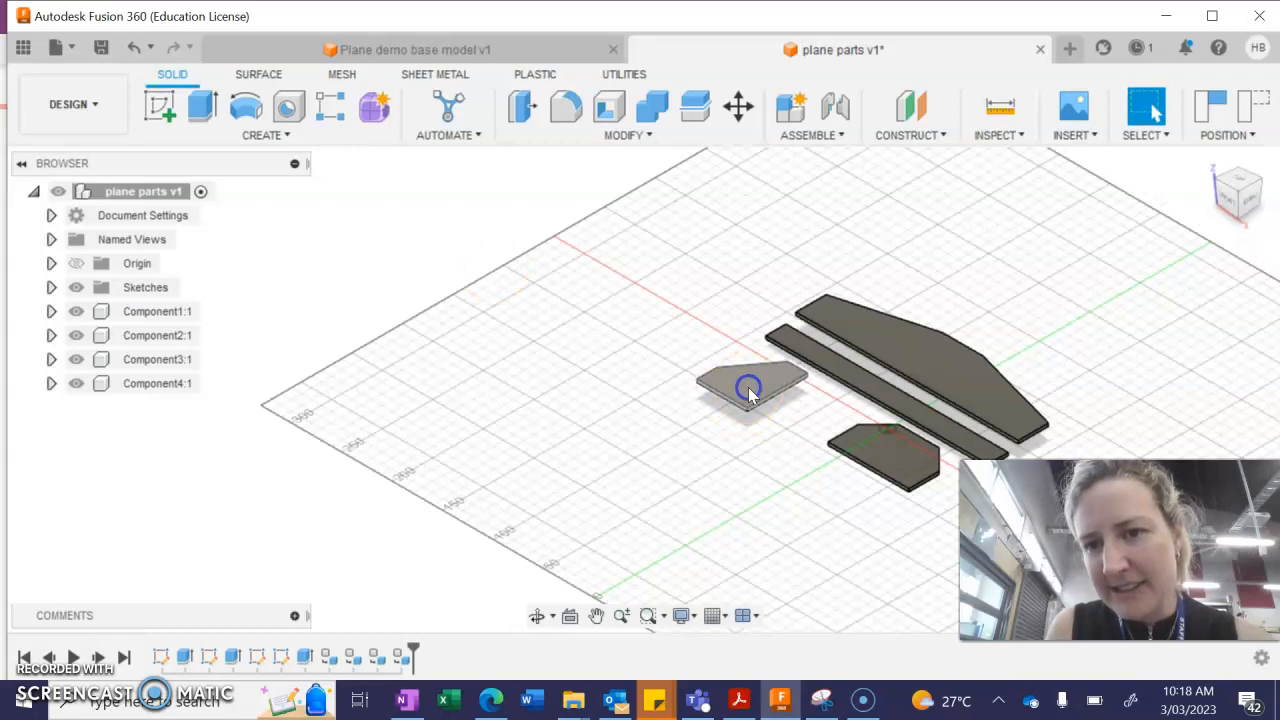
Turn Body1, Body2 and Body3 into Components 2:1 through 4:1 the same way
left_click_drag(750, 384, 850, 440)
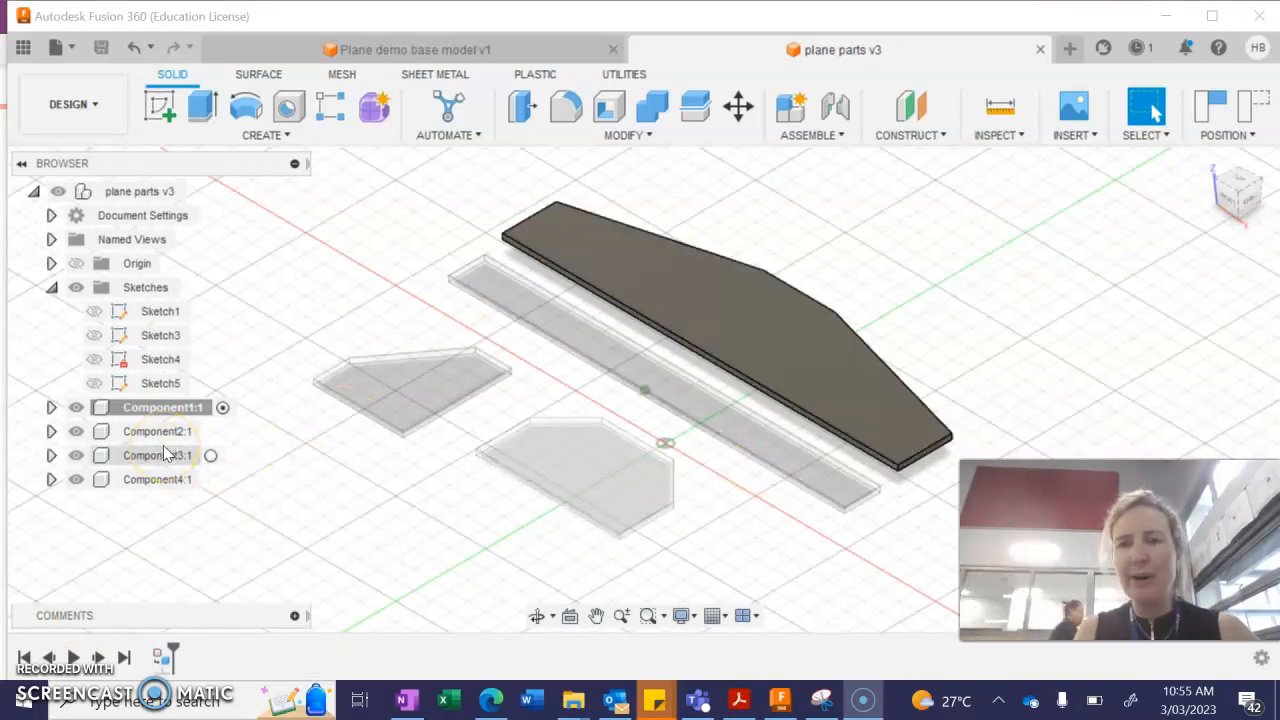
Select Component1:1 through Component4:1 together in the browser
left_click(156, 408)
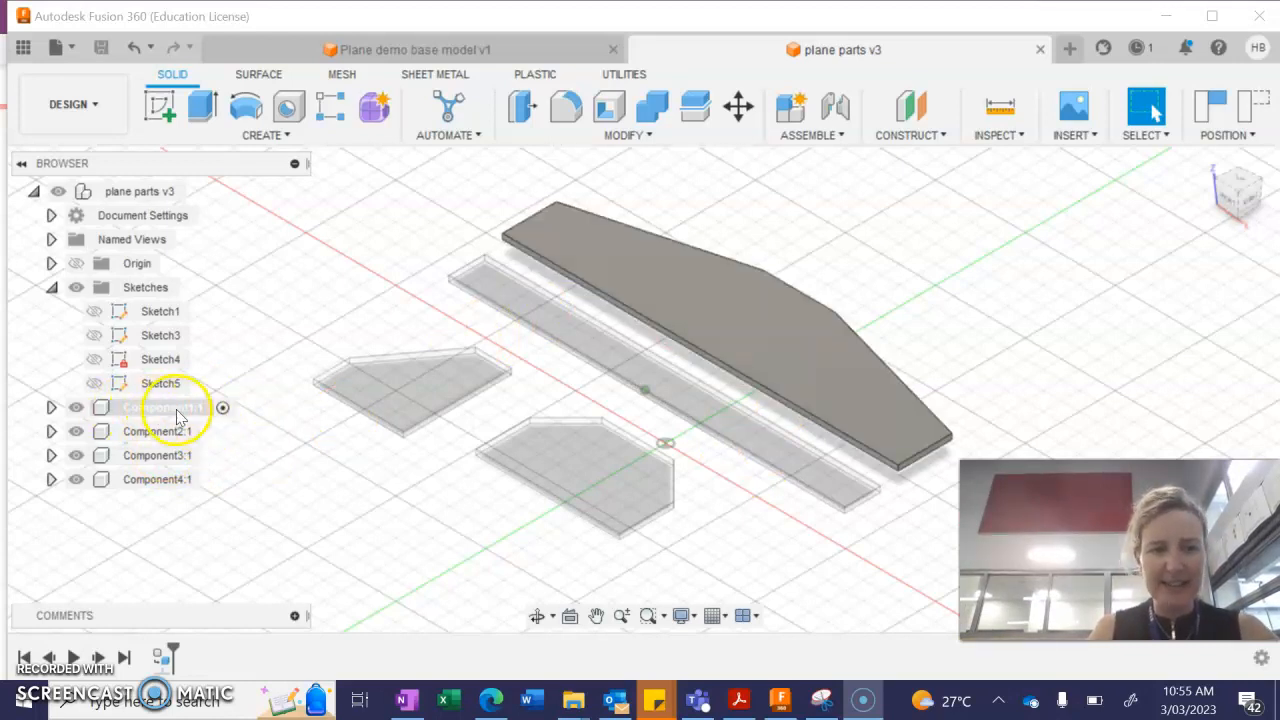
left_click(156, 408)
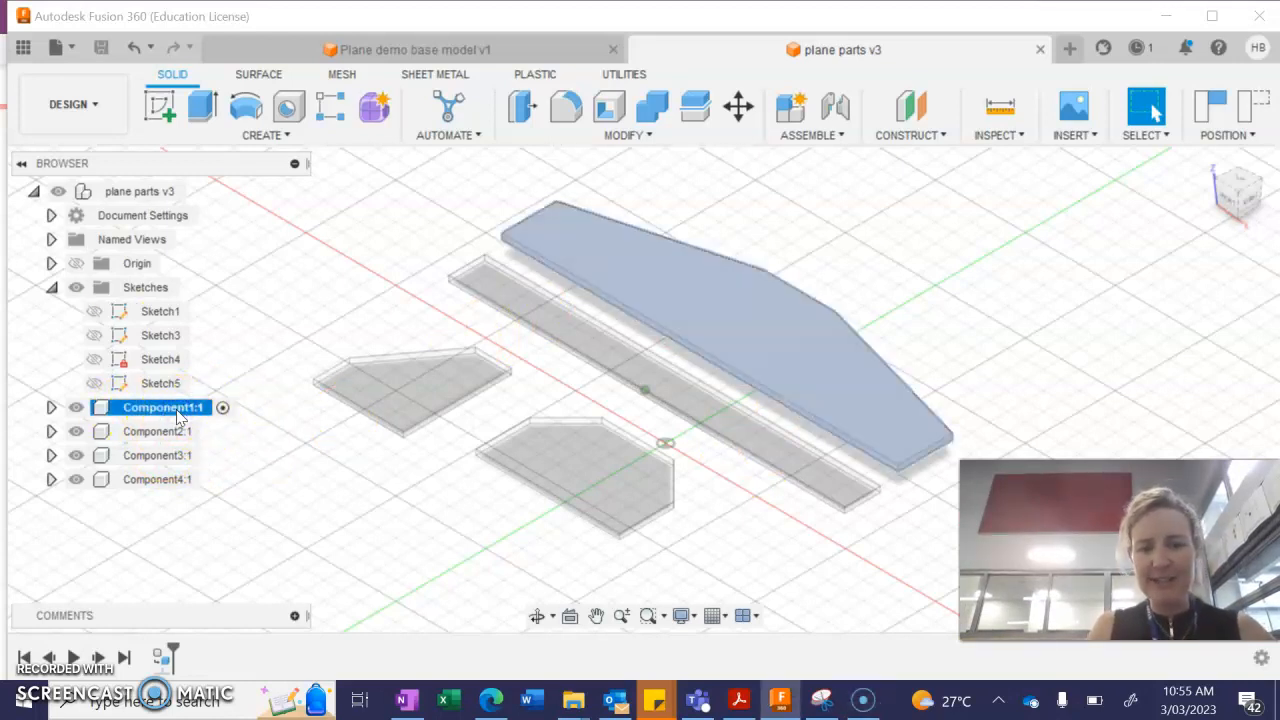
left_click(156, 408)
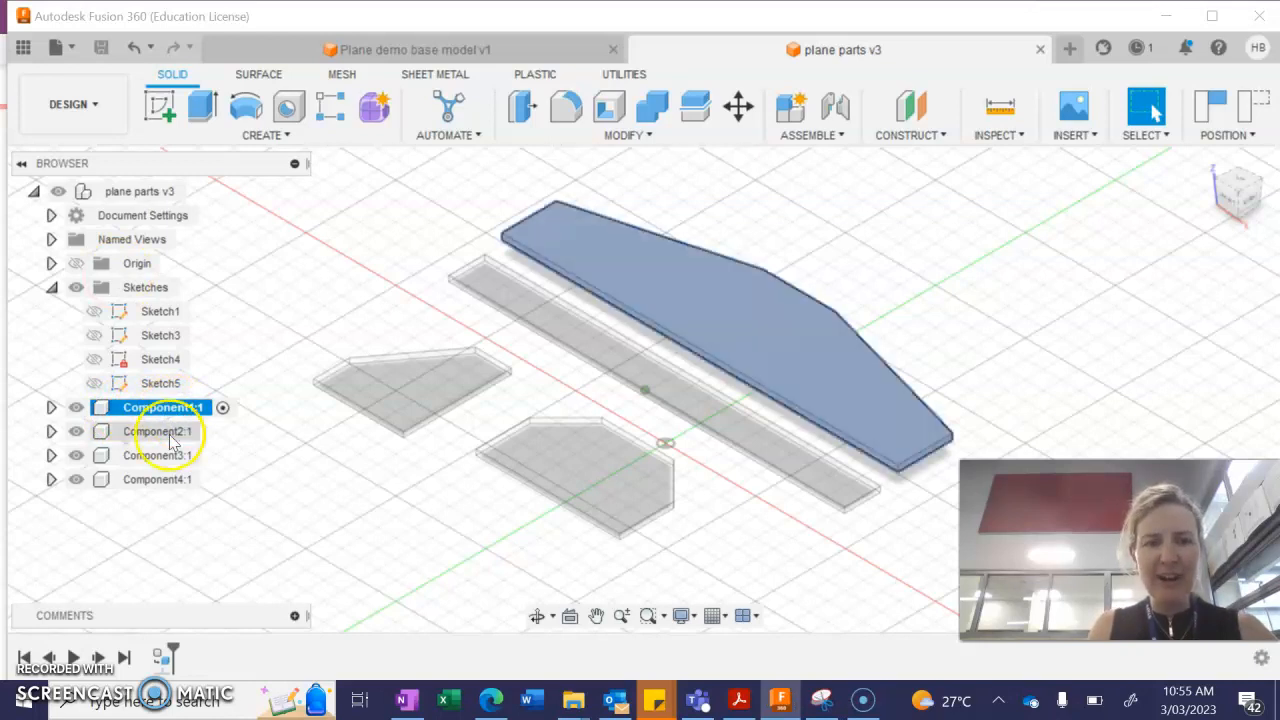
left_click(160, 432)
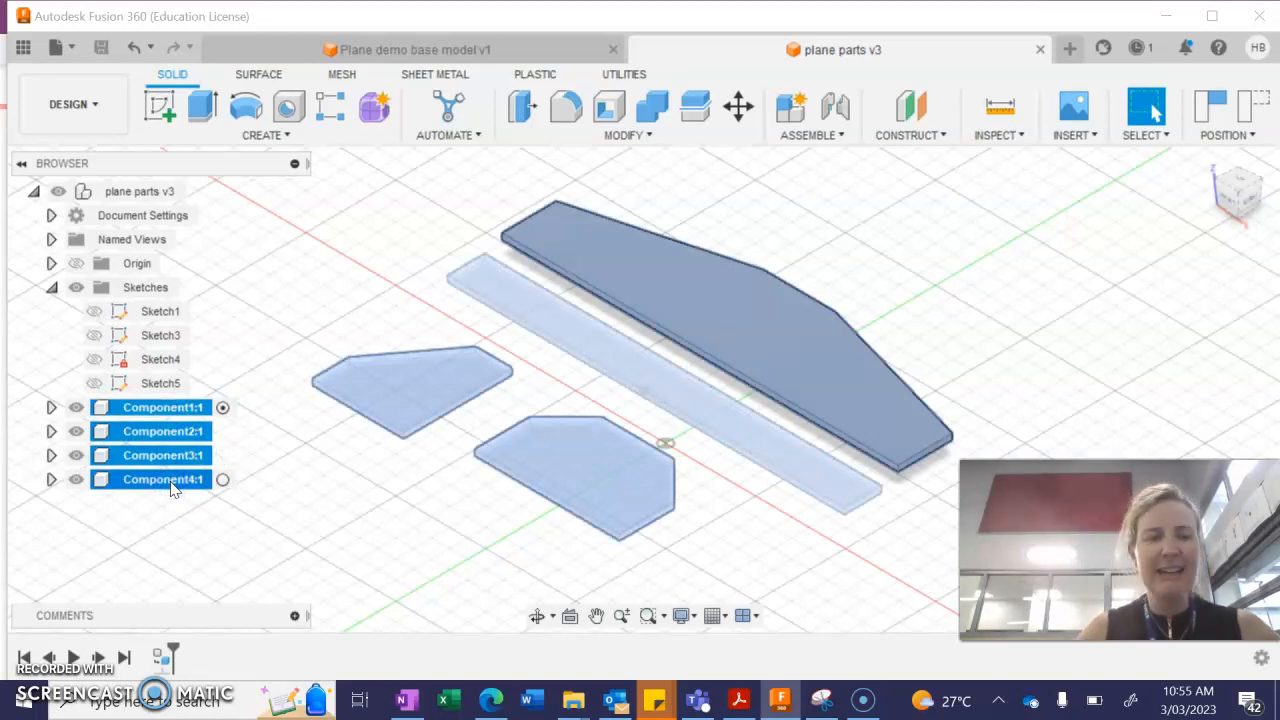
left_click(156, 408)
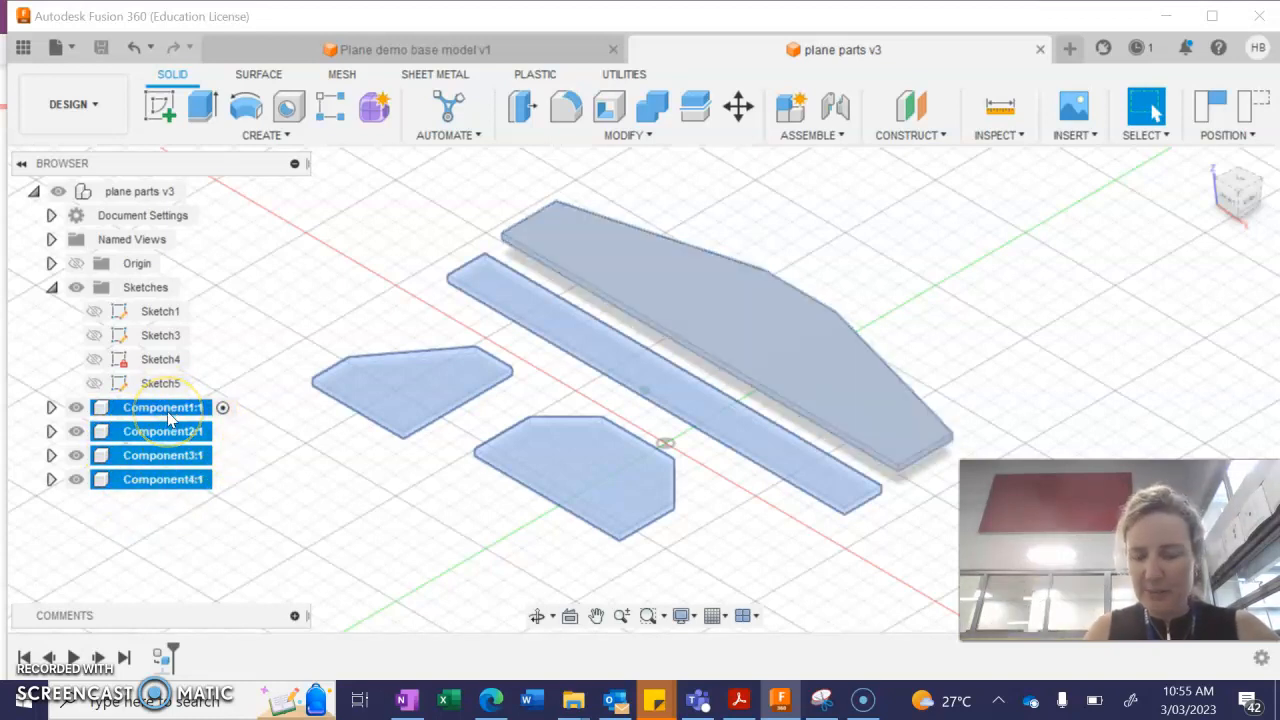
Create a drawing of the selection from scratch with ISO standard, mm units and A3 sheet
right_click(164, 408)
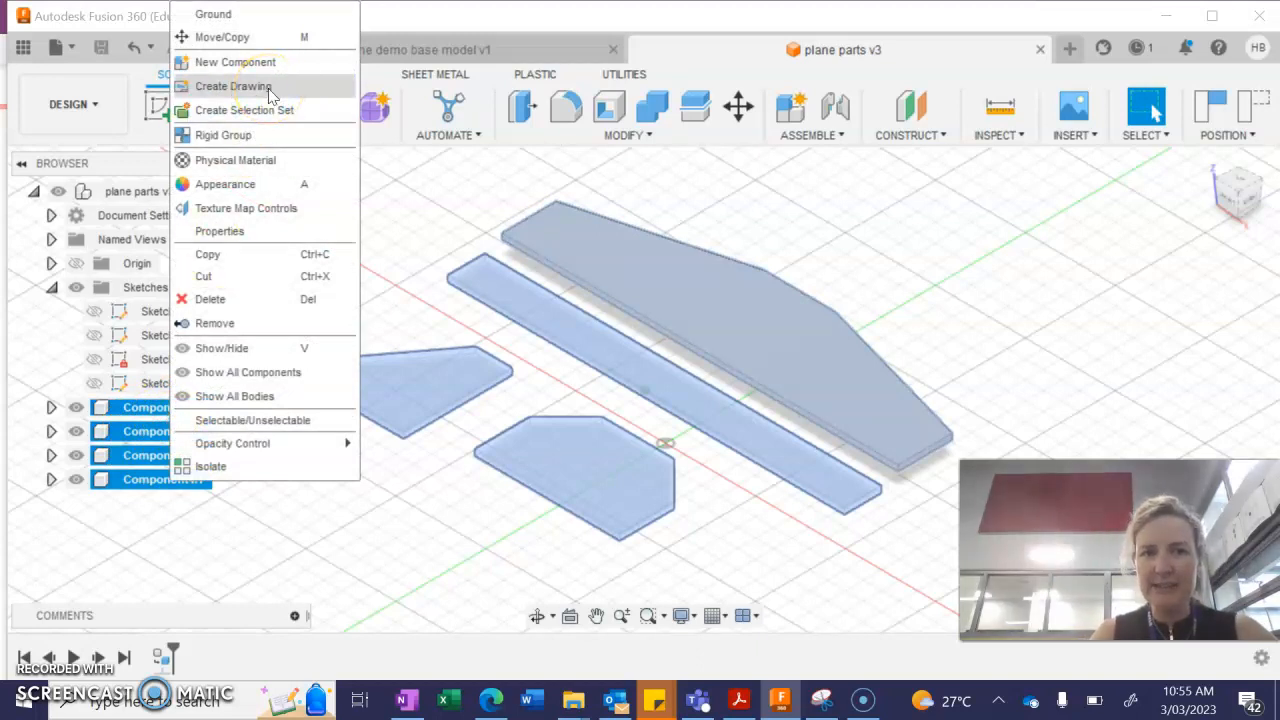
left_click(232, 86)
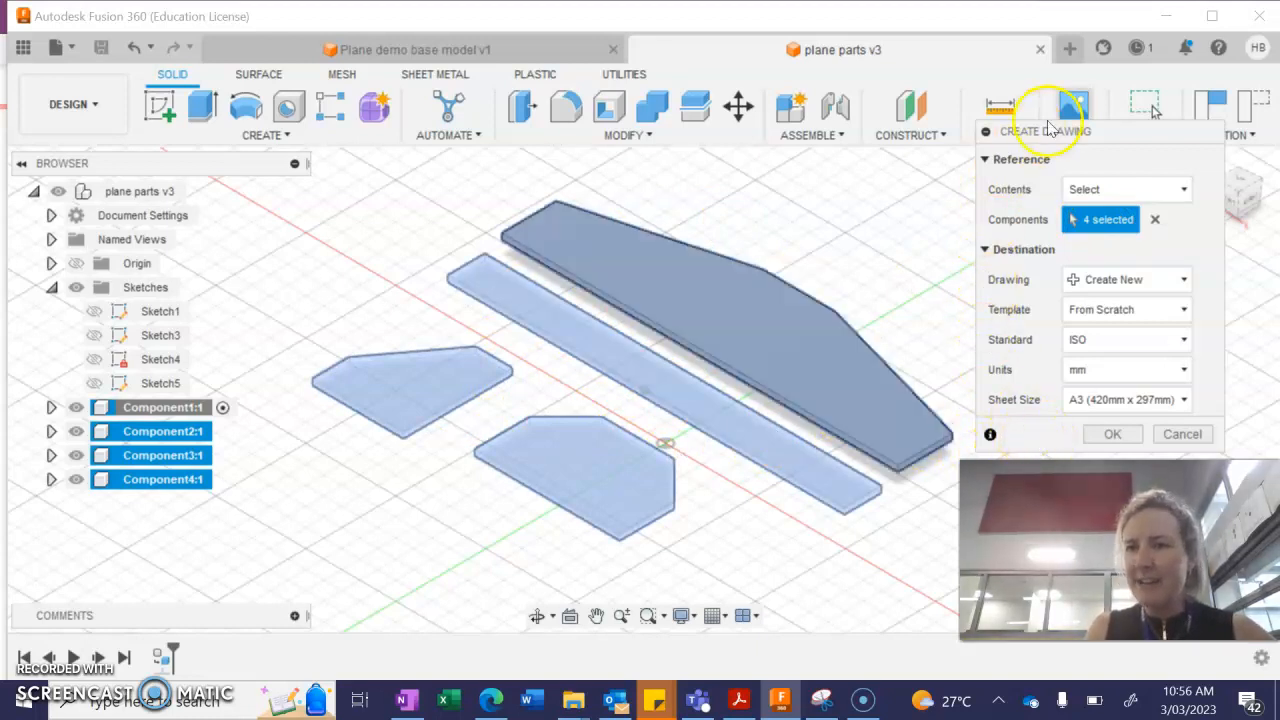
mouse_move(1204, 268)
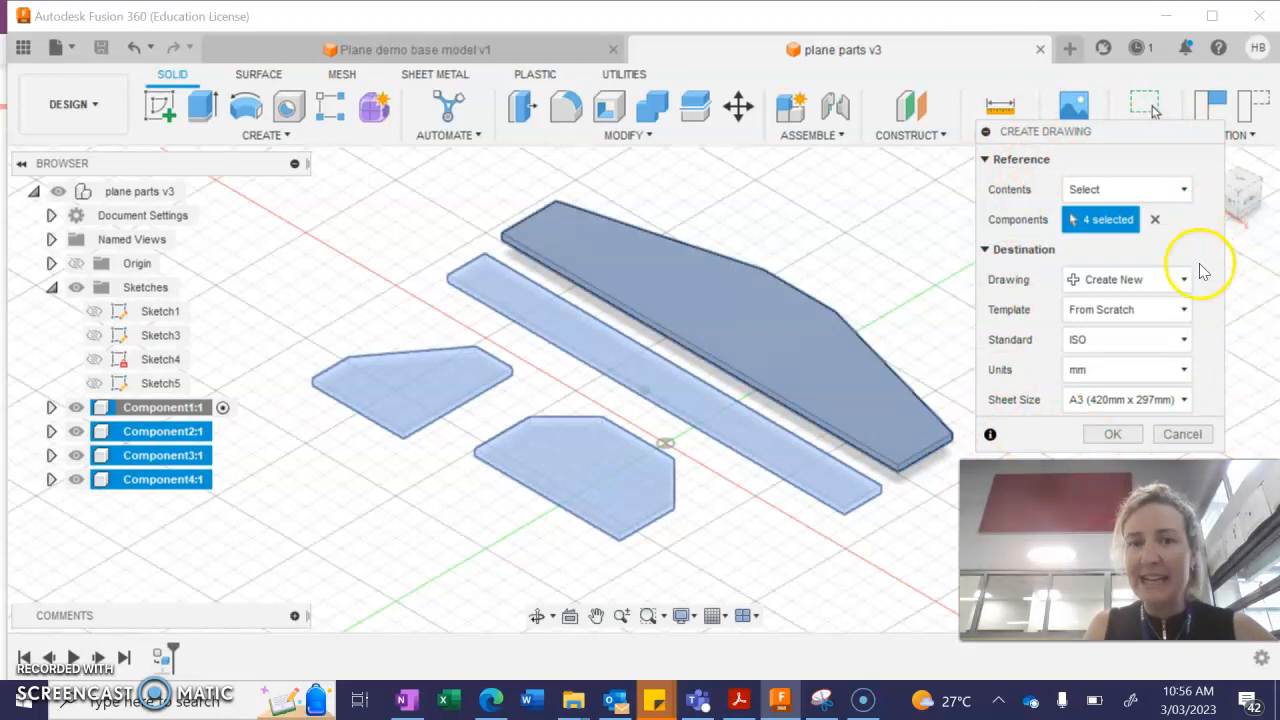
mouse_move(920, 256)
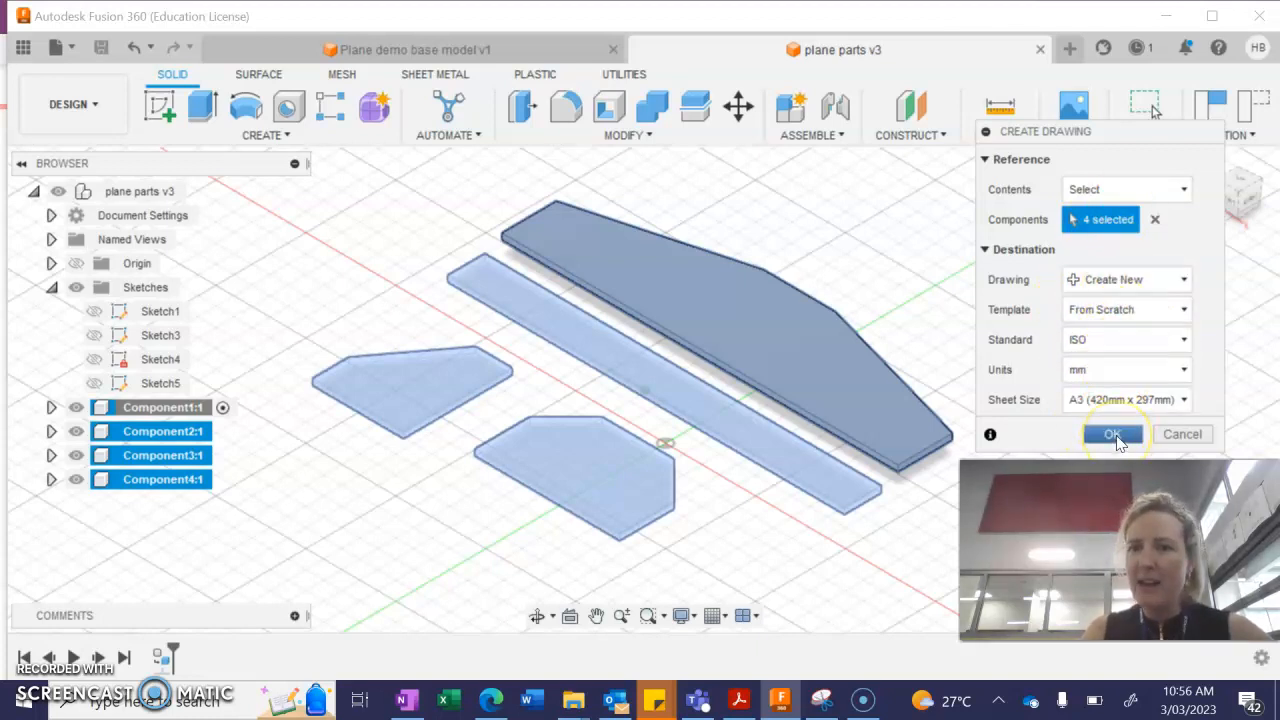
left_click(1112, 432)
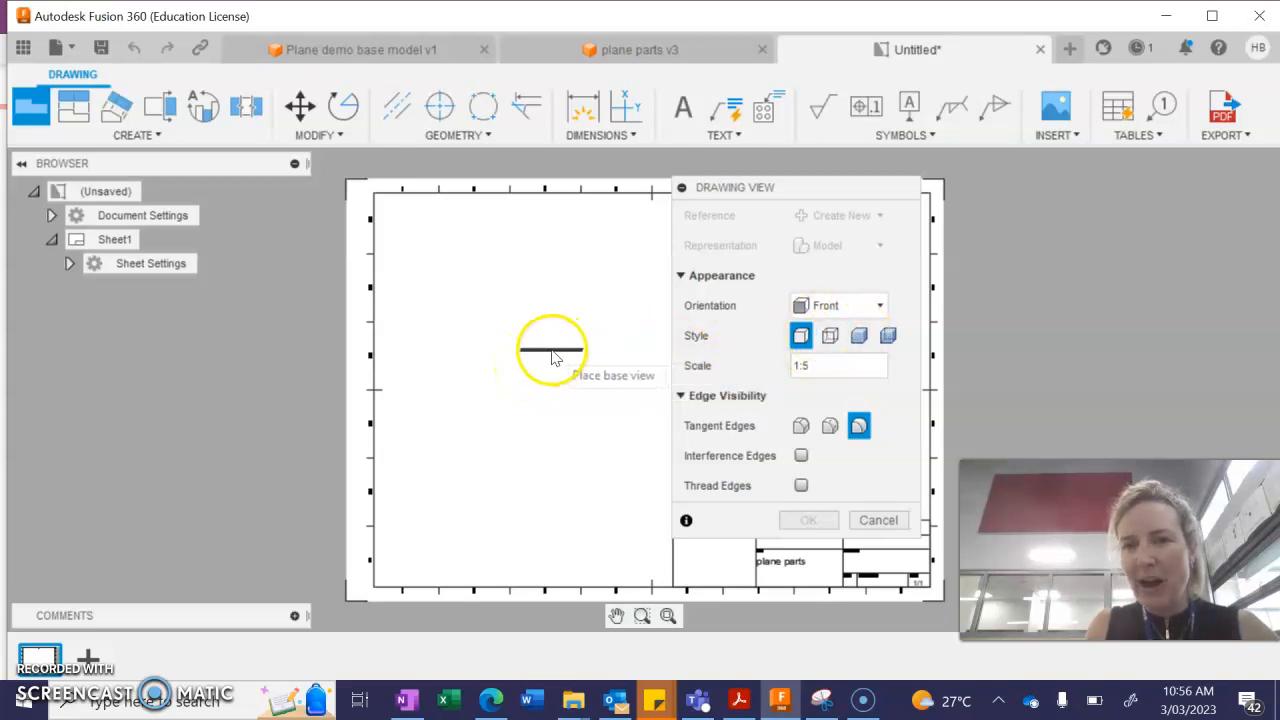
Place the base view in Top orientation at 1:1 scale on the sheet
left_click(838, 304)
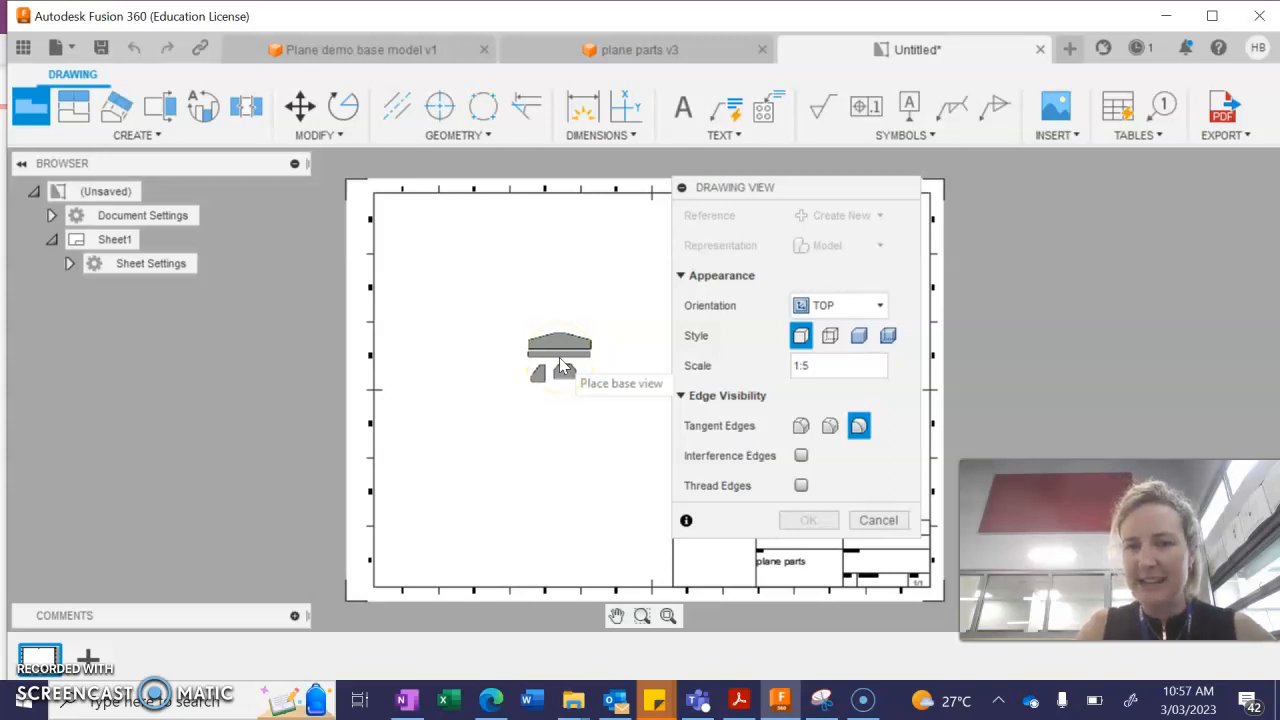
left_click(838, 364)
type("1")
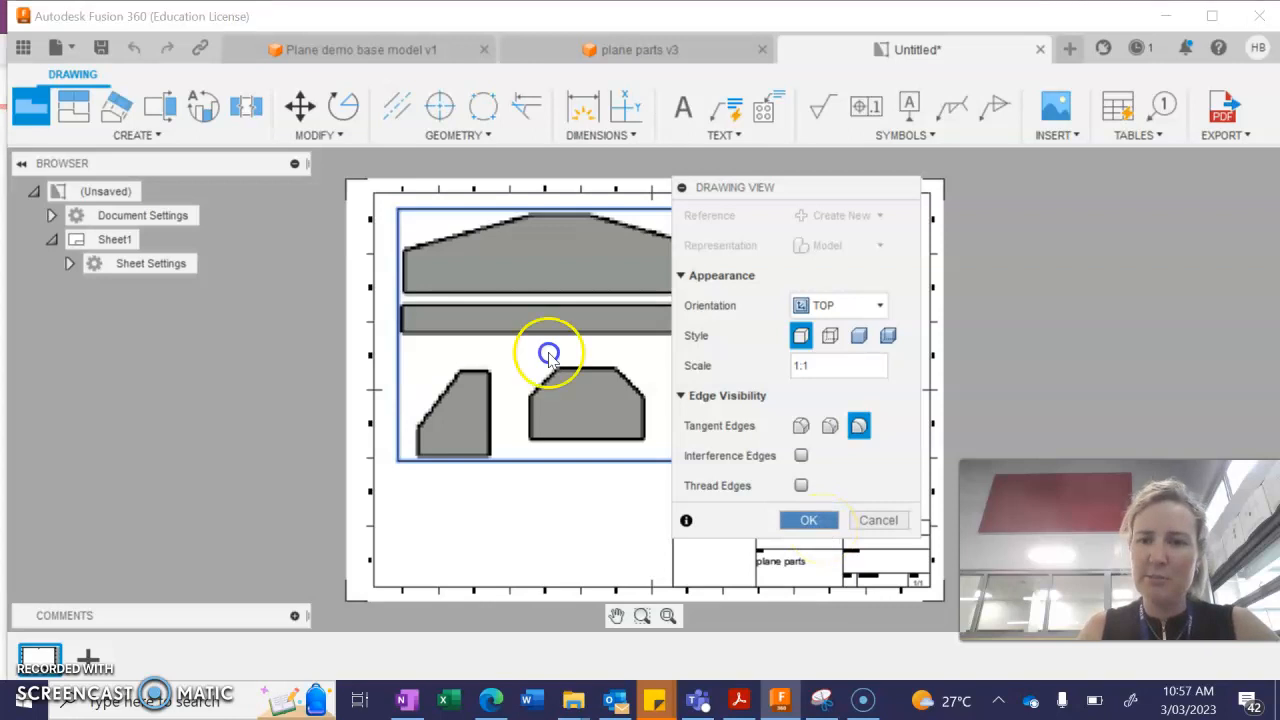
left_click(808, 520)
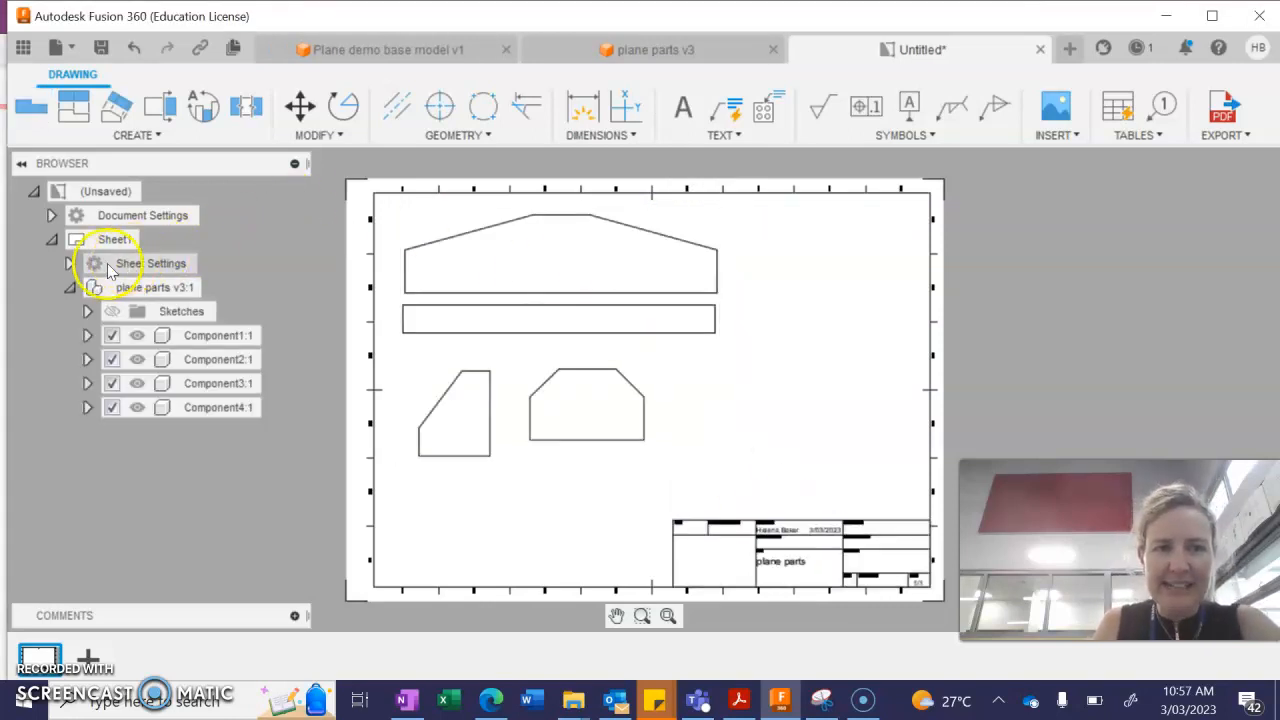
Expand Sheet Settings to reach the A3 sheet's title block visibility
left_click(70, 264)
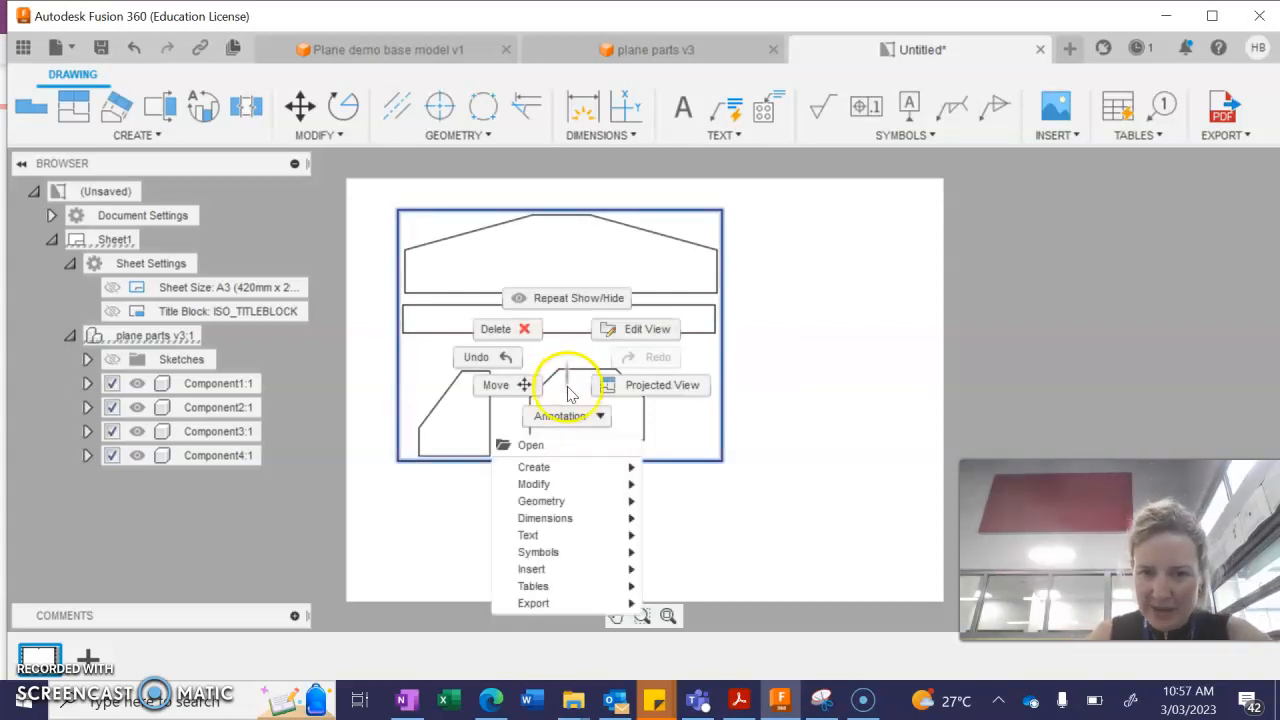
mouse_move(532, 602)
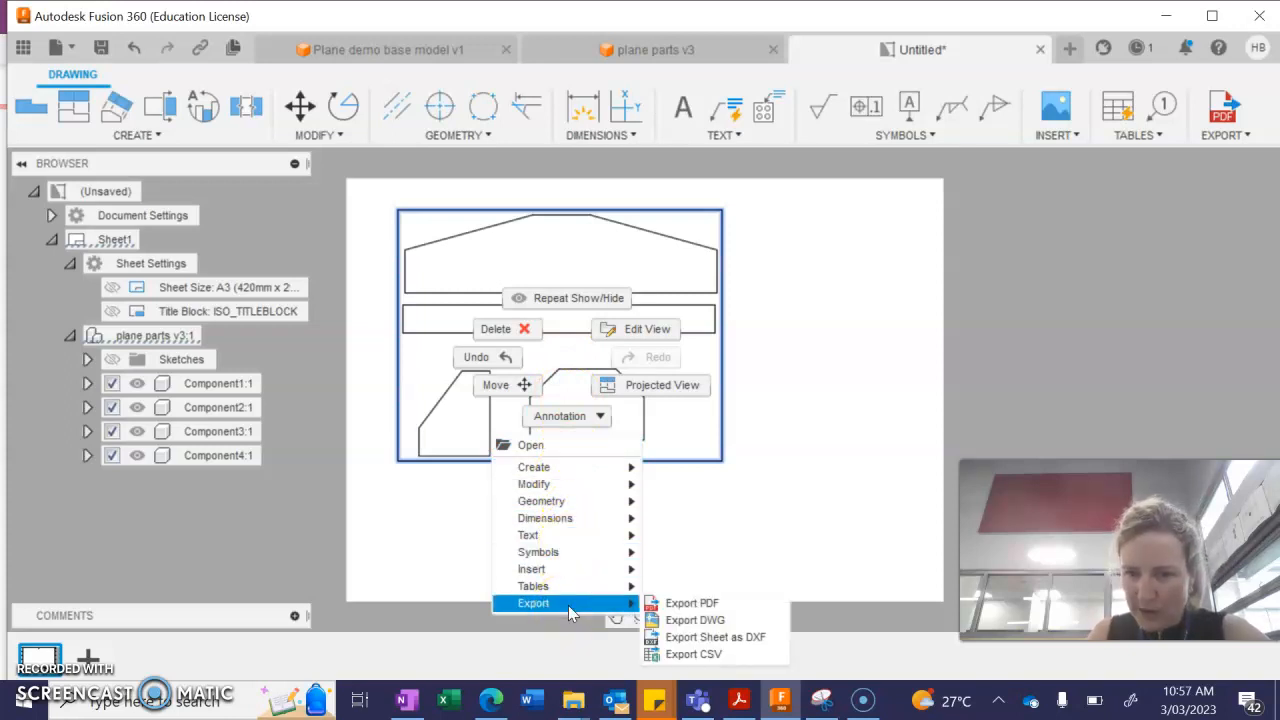
mouse_move(716, 636)
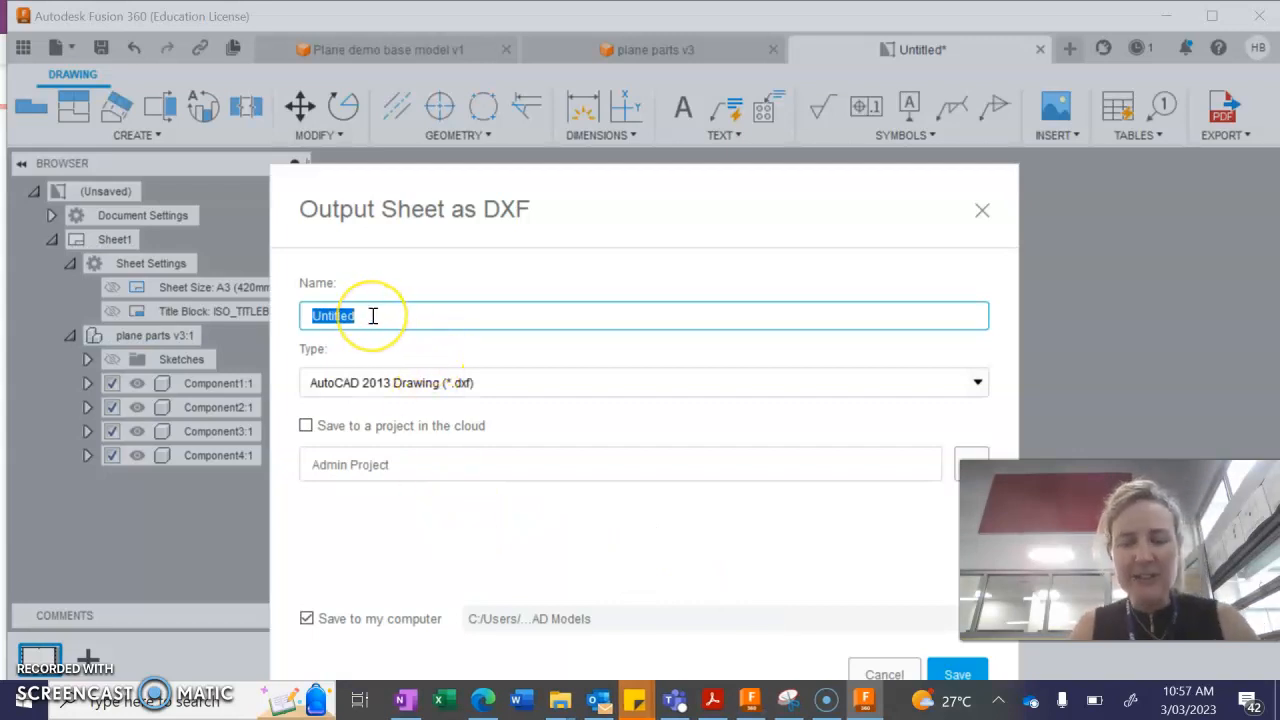
Save the sheet to the computer as DXF 'MyName - Plane parts for laser'
type("MyName - Plane parts for laser")
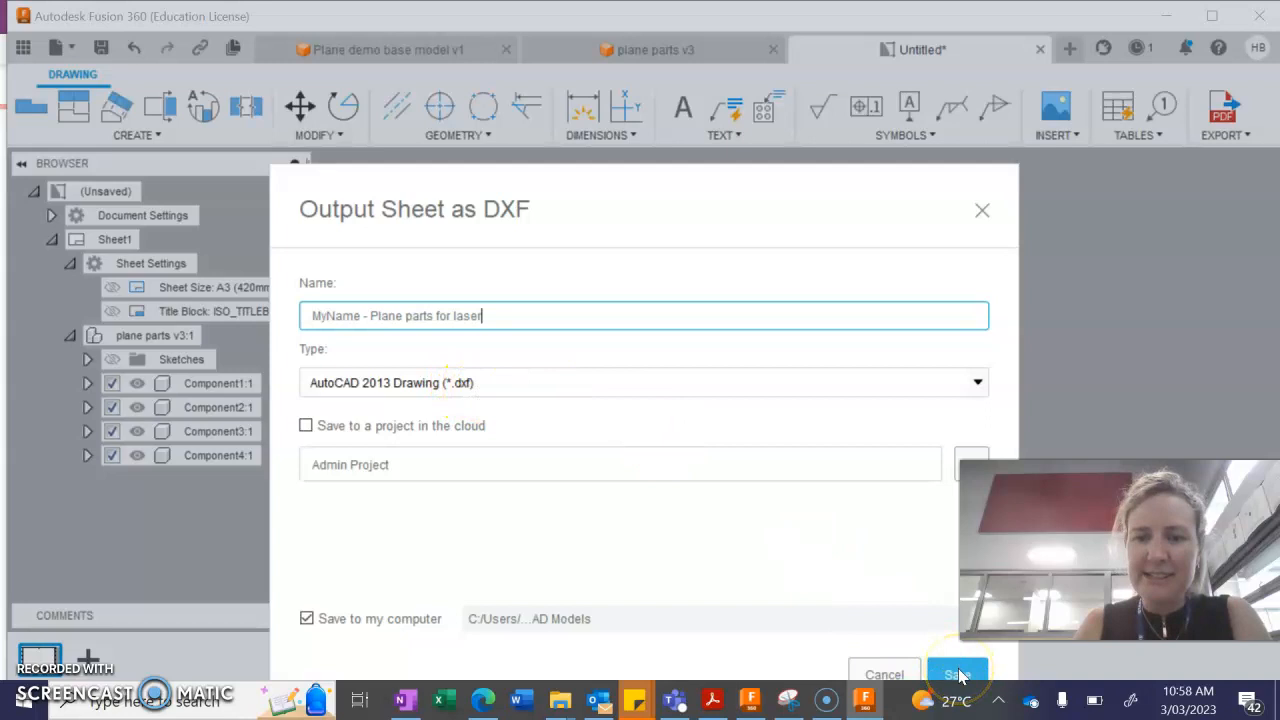
left_click(956, 672)
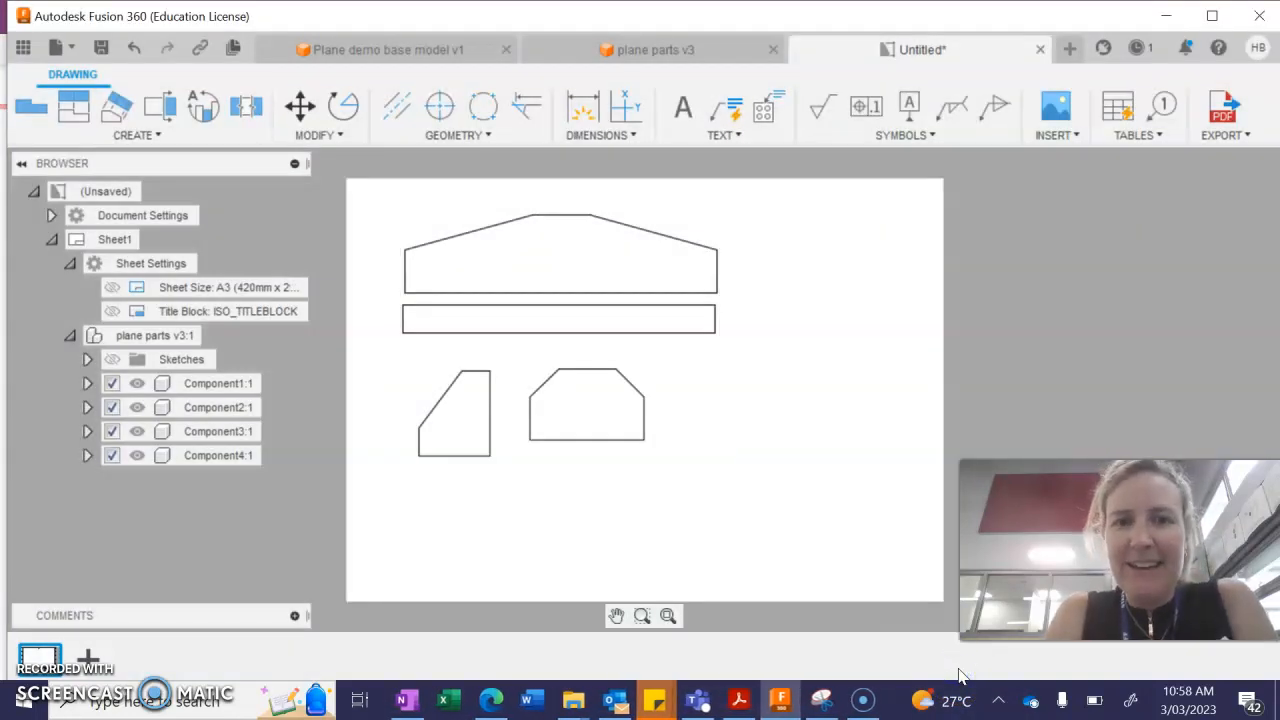